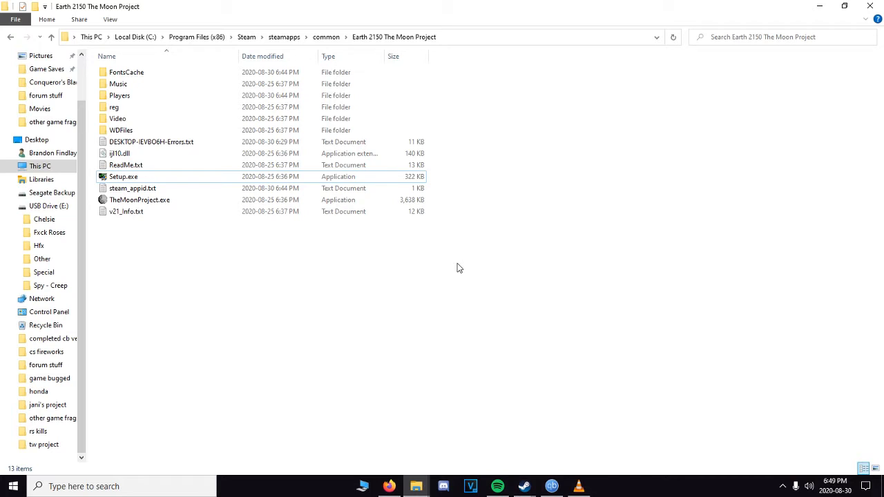
Step: Launch Setup.exe from the Earth 2150 The Moon Project game folder
{"action": "left_click", "coordinate": [123, 177]}
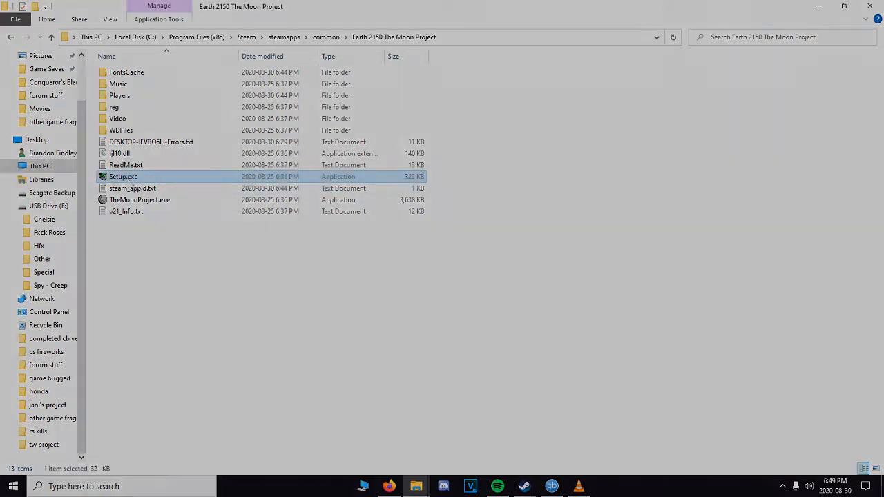
{"action": "double_click", "coordinate": [123, 177]}
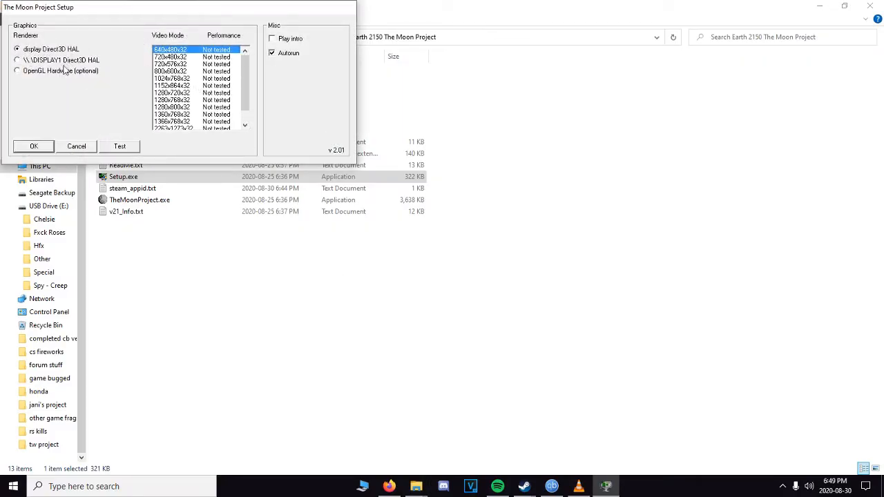
Step: Choose the OpenGL Hardware renderer and test 1280x1024x32, which fails
{"action": "left_click", "coordinate": [16, 70]}
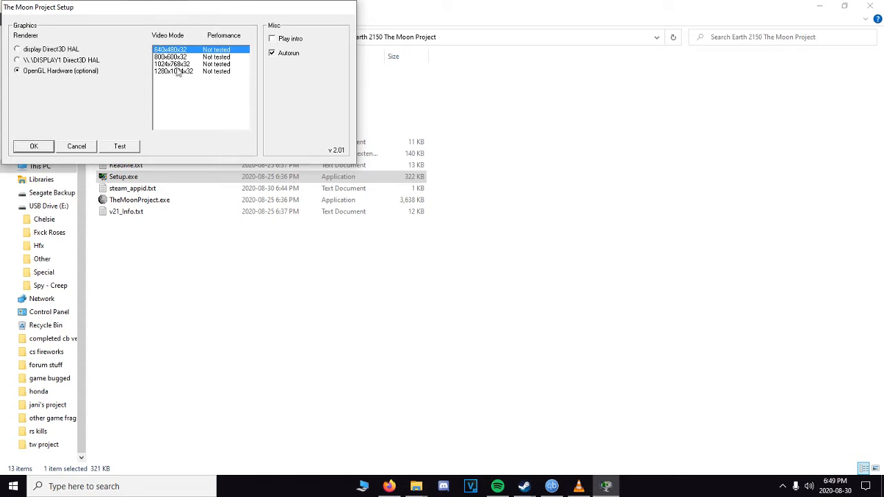
{"action": "left_click", "coordinate": [174, 71]}
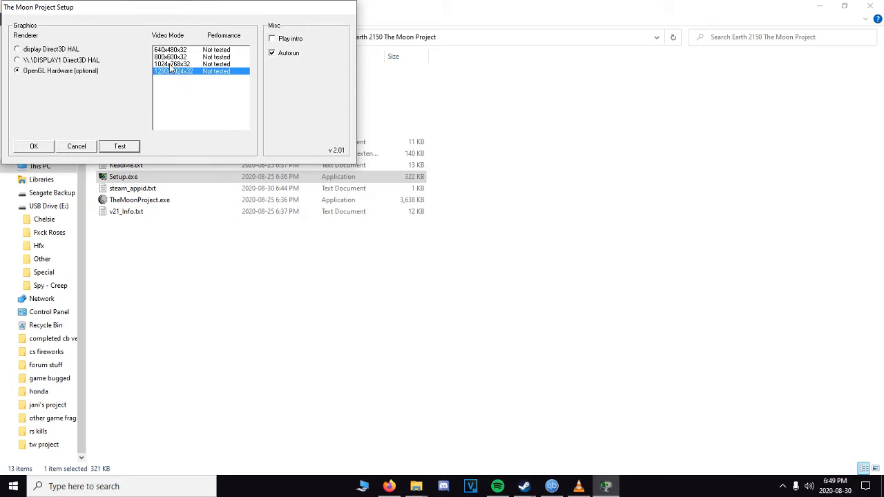
{"action": "left_click", "coordinate": [119, 146]}
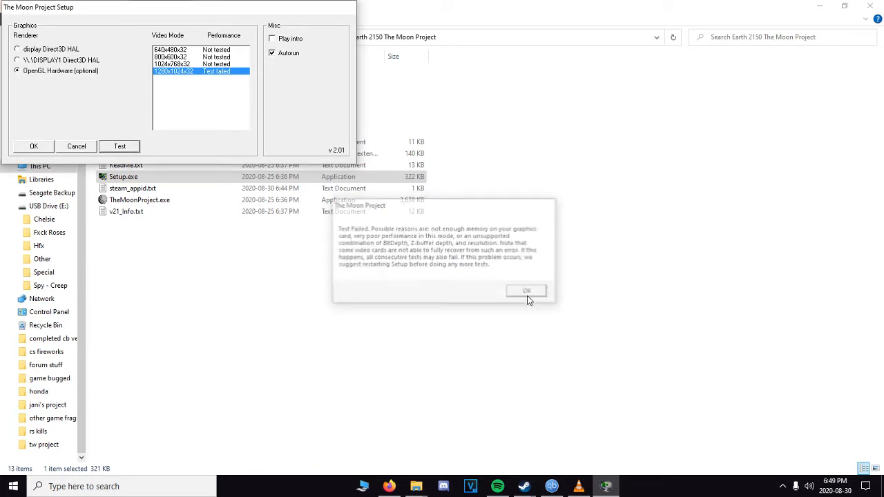
{"action": "left_click", "coordinate": [526, 290]}
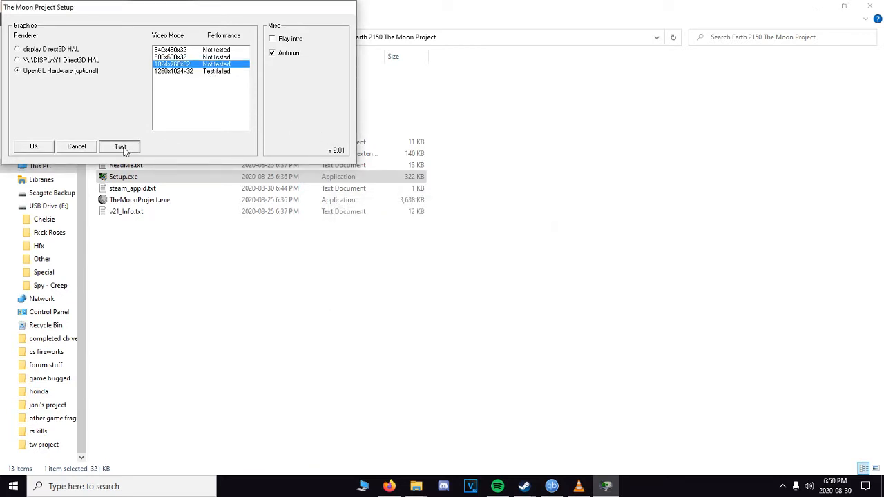
Step: Test 1024x768x32 successfully and accept the graphics settings with OK
{"action": "left_click", "coordinate": [118, 147]}
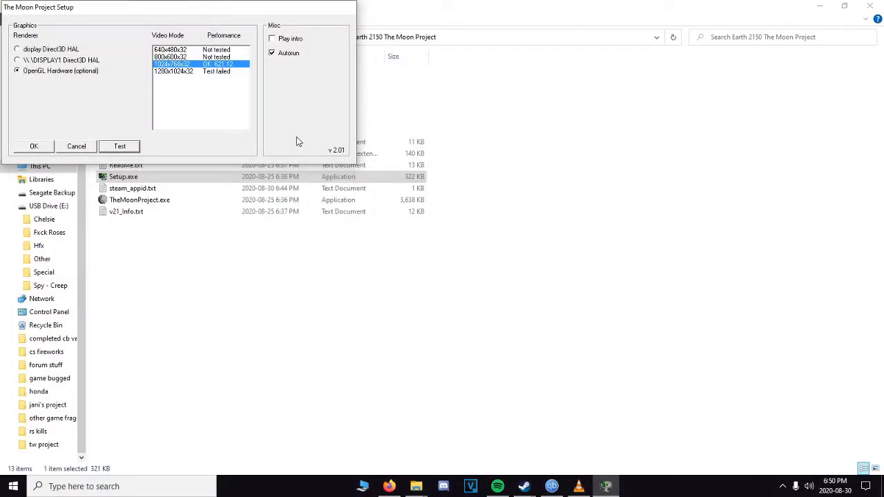
{"action": "mouse_move", "coordinate": [288, 116]}
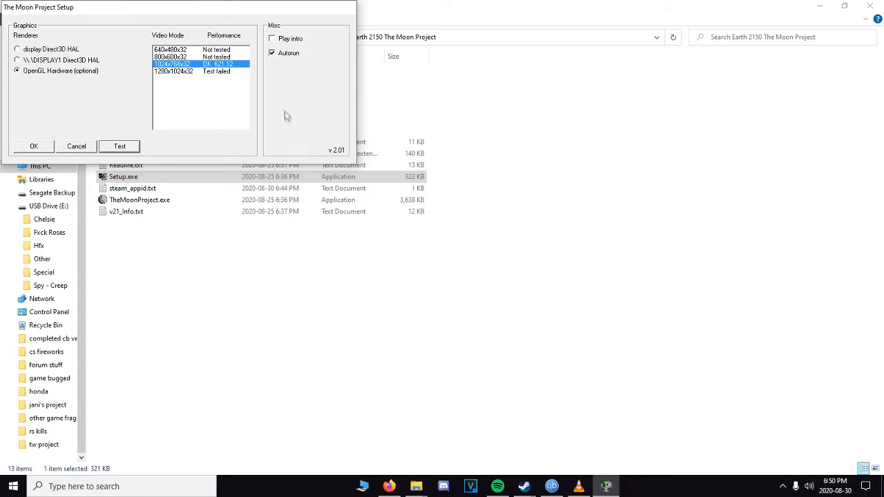
{"action": "mouse_move", "coordinate": [172, 117]}
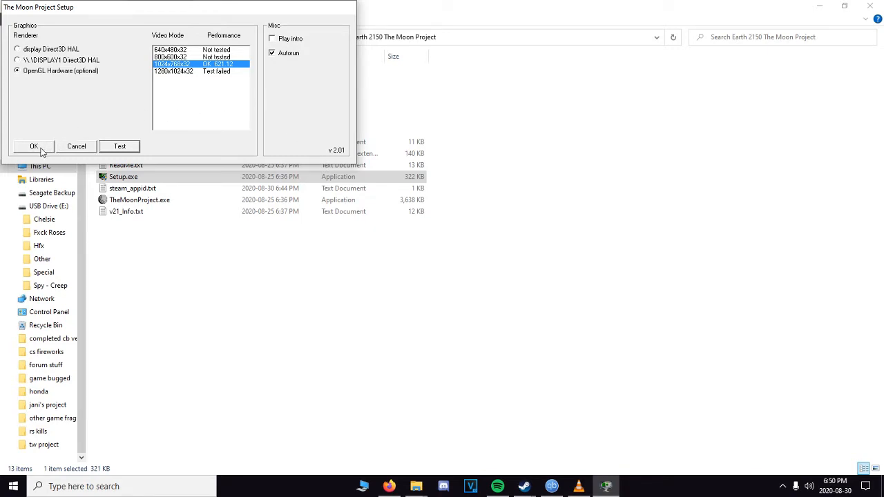
{"action": "left_click", "coordinate": [33, 147]}
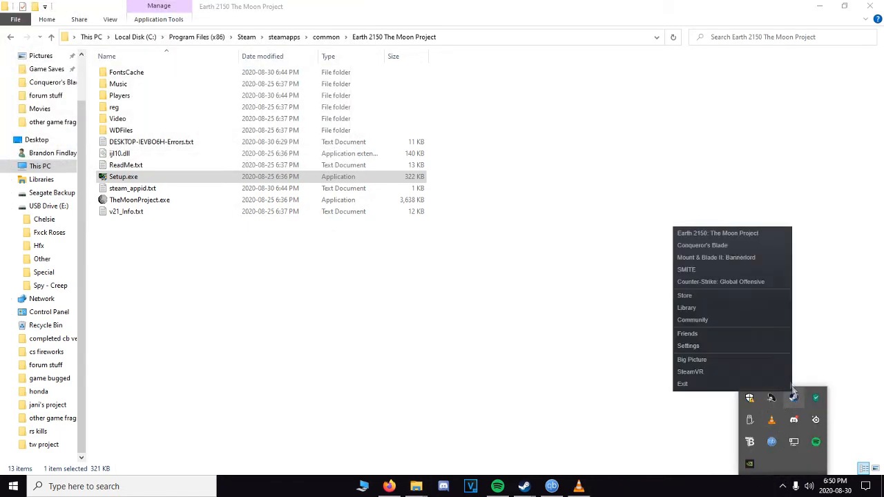
Step: Launch Earth 2150: The Moon Project and allow the User Account Control prompt
{"action": "double_click", "coordinate": [123, 177]}
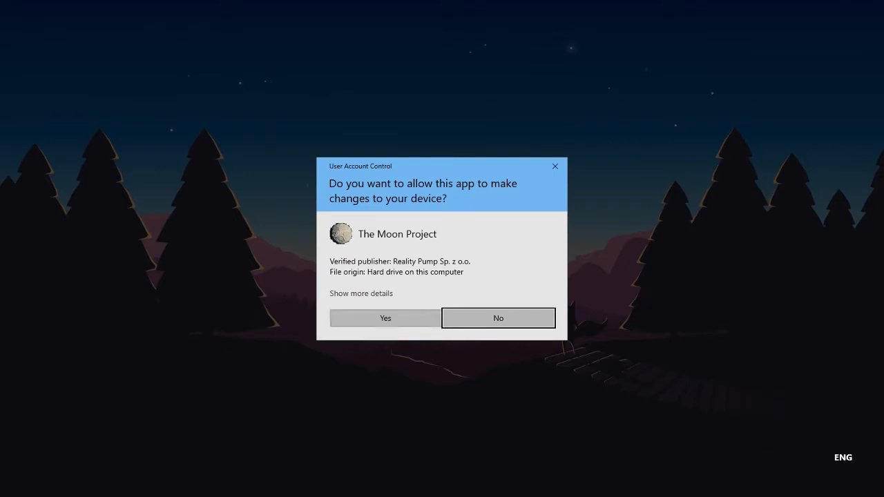
{"action": "left_click", "coordinate": [384, 317]}
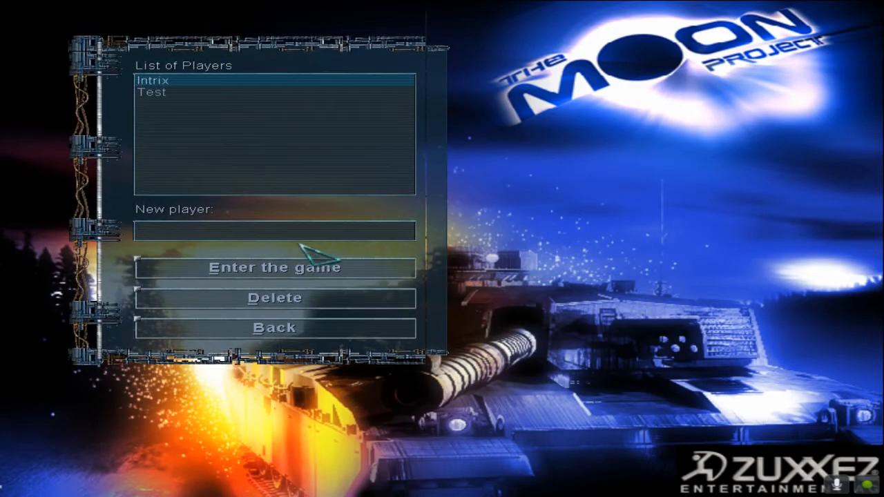
Step: Enter the game as player Intrix and load the Mare Vaporum saved game
{"action": "left_click", "coordinate": [273, 268]}
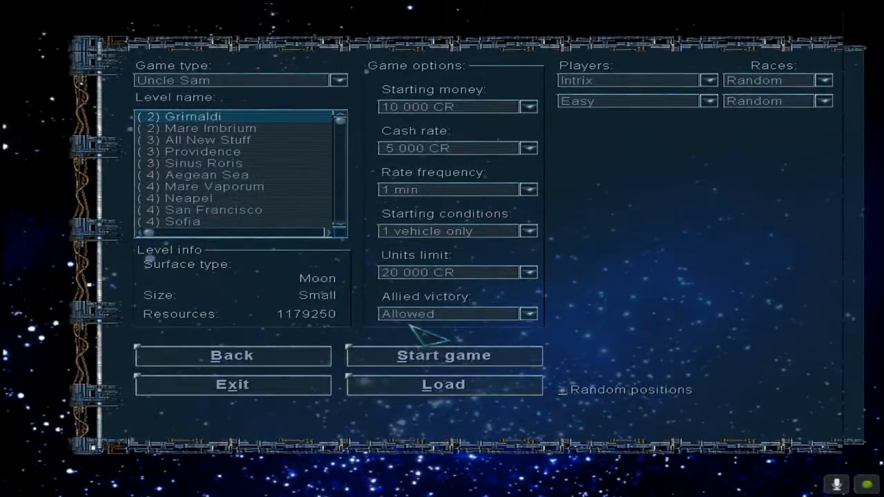
{"action": "left_click", "coordinate": [443, 384]}
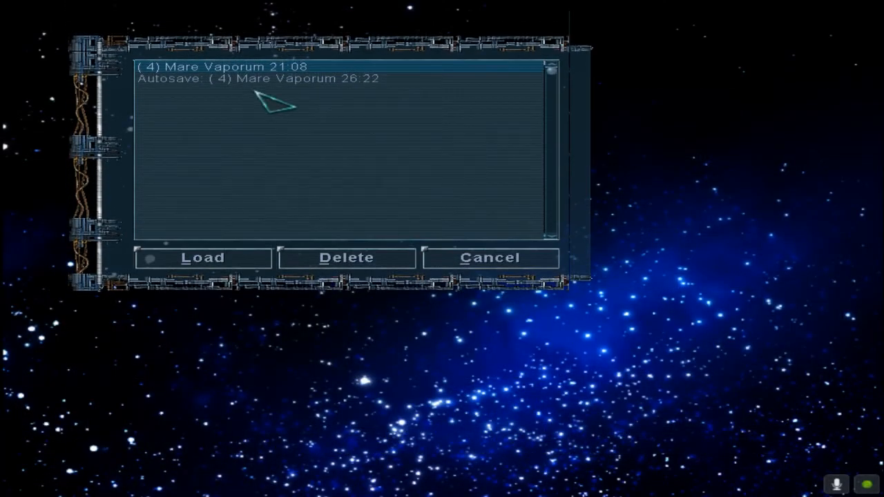
{"action": "left_click", "coordinate": [201, 257]}
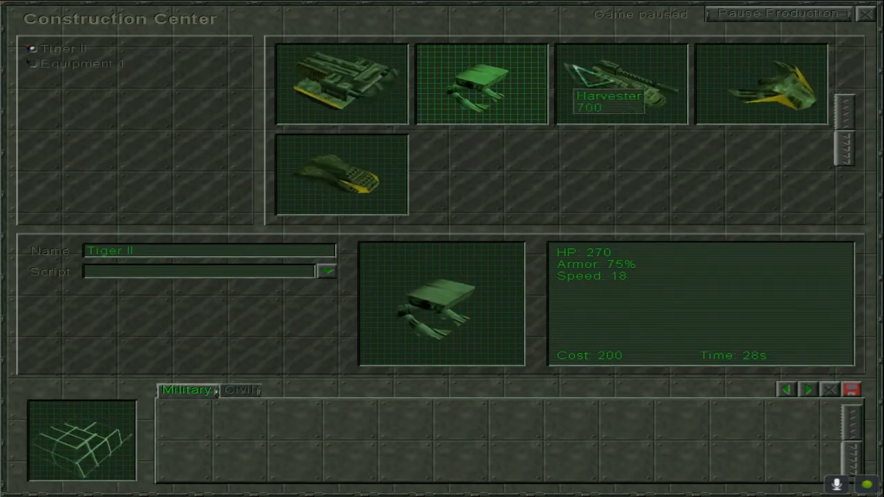
Step: Design a Tiger II unit armed with the Rocket Launcher in the Construction Center
{"action": "left_click", "coordinate": [32, 64]}
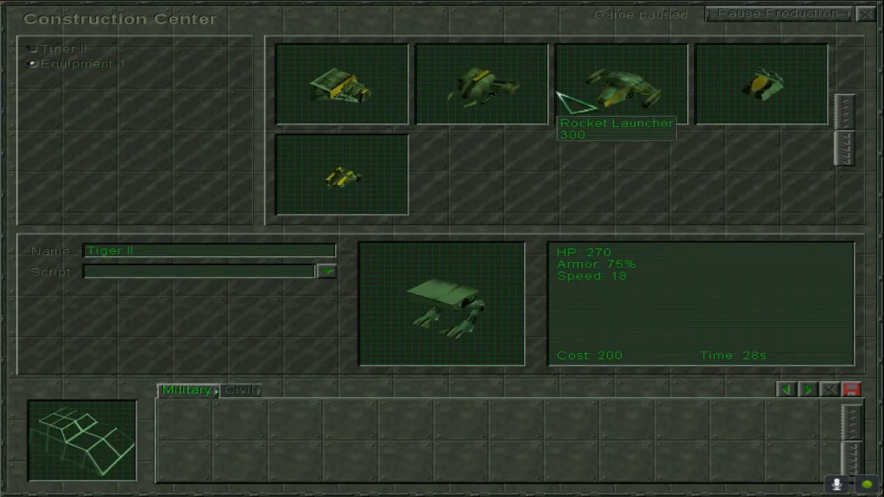
{"action": "left_click", "coordinate": [619, 84]}
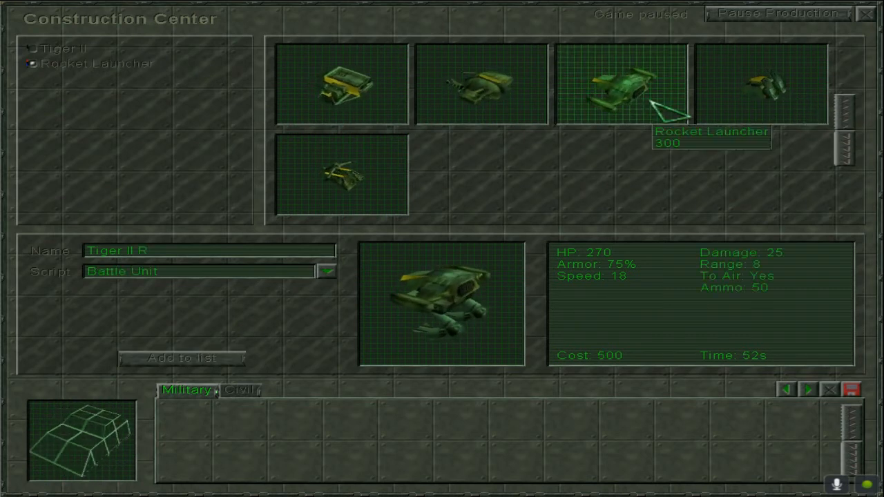